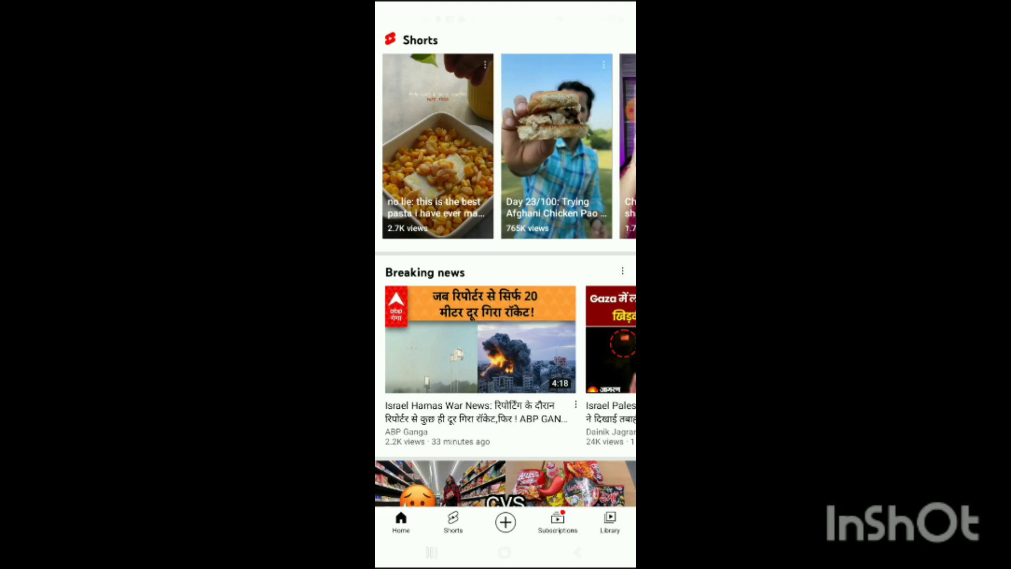
Step: Play the baked feta corn pasta Short from the Home tab's Shorts shelf
{"action": "left_click", "coordinate": [437, 153]}
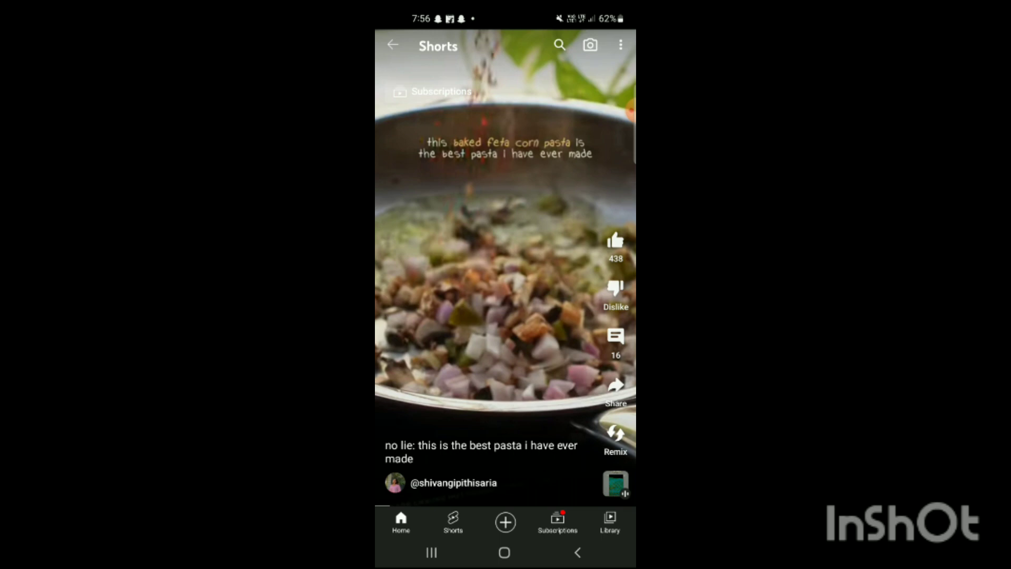
Step: Show the pasta Short's options menu with Description, Captions, reporting and feedback choices
{"action": "left_click", "coordinate": [620, 45]}
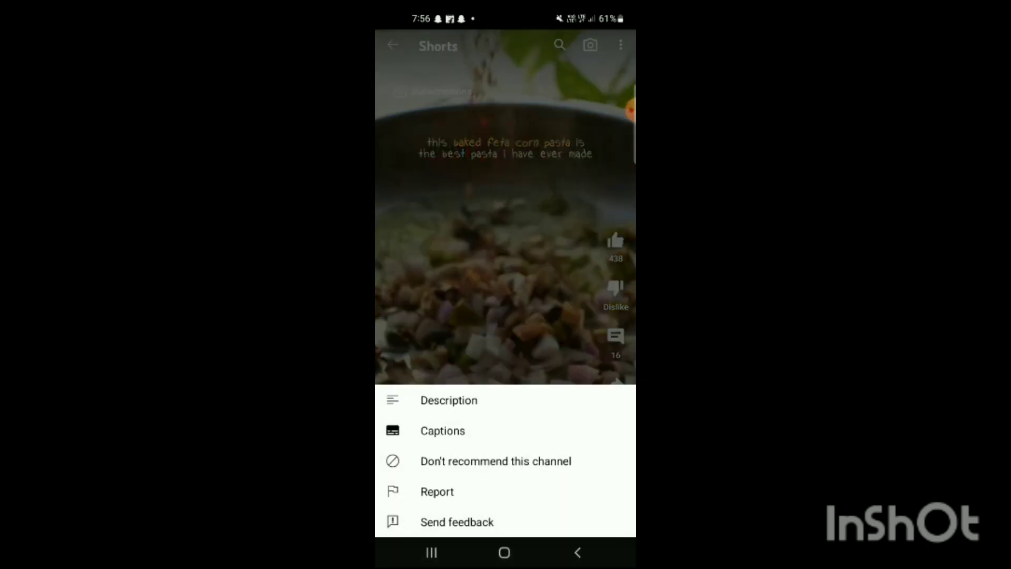